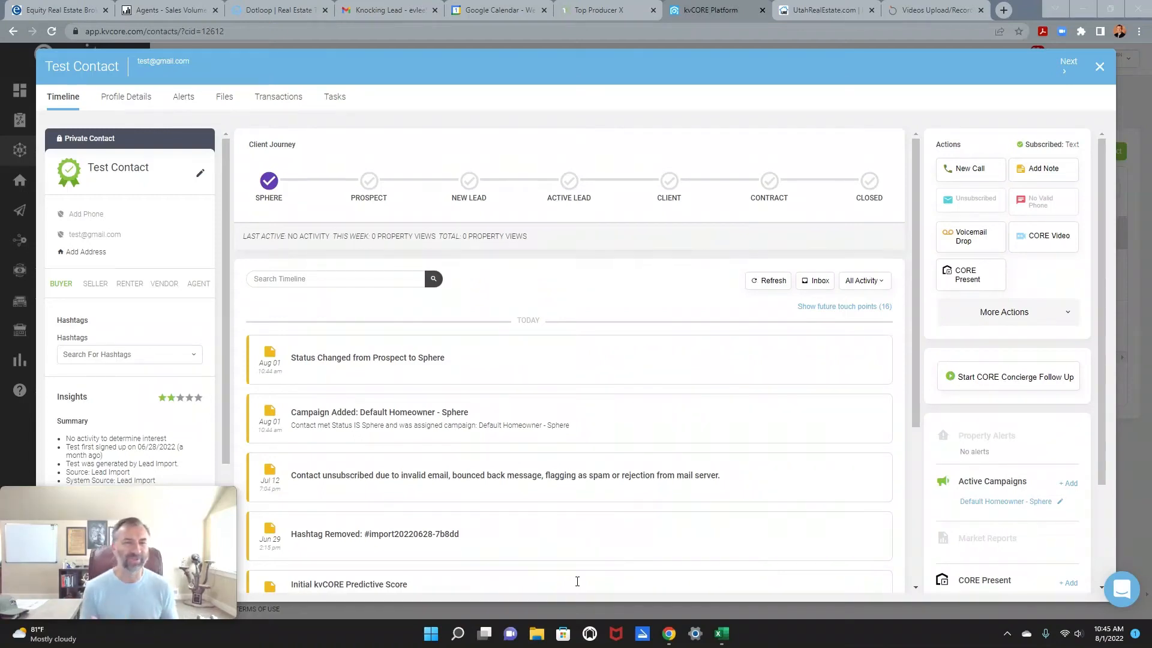
mouse_move(577, 585)
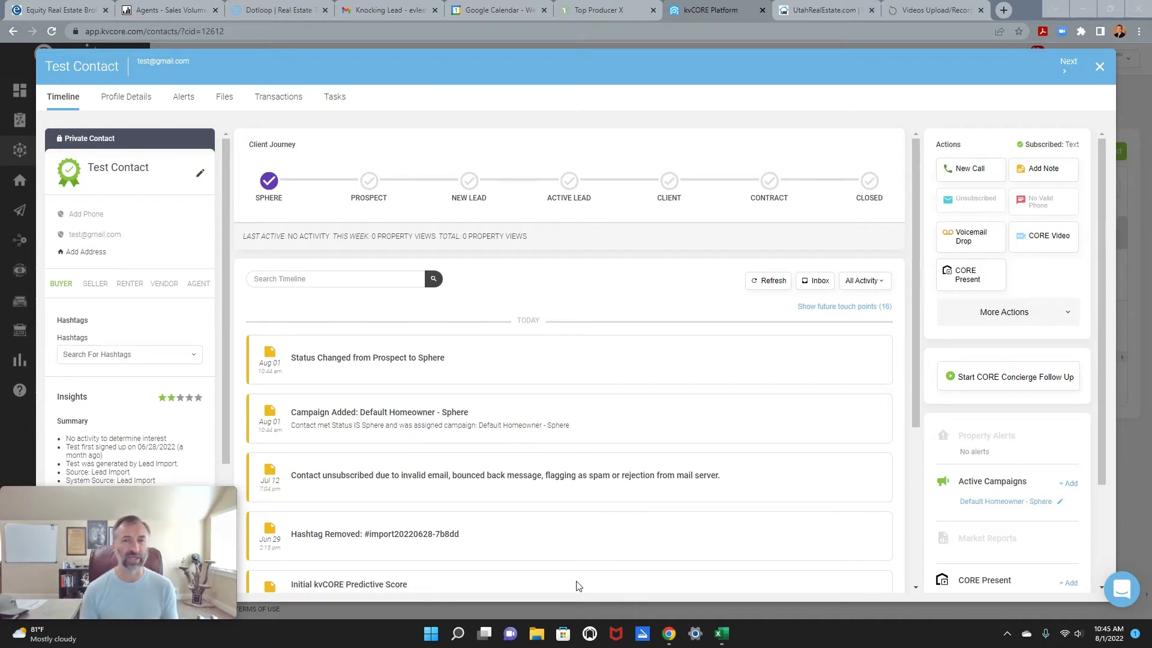
mouse_move(526, 402)
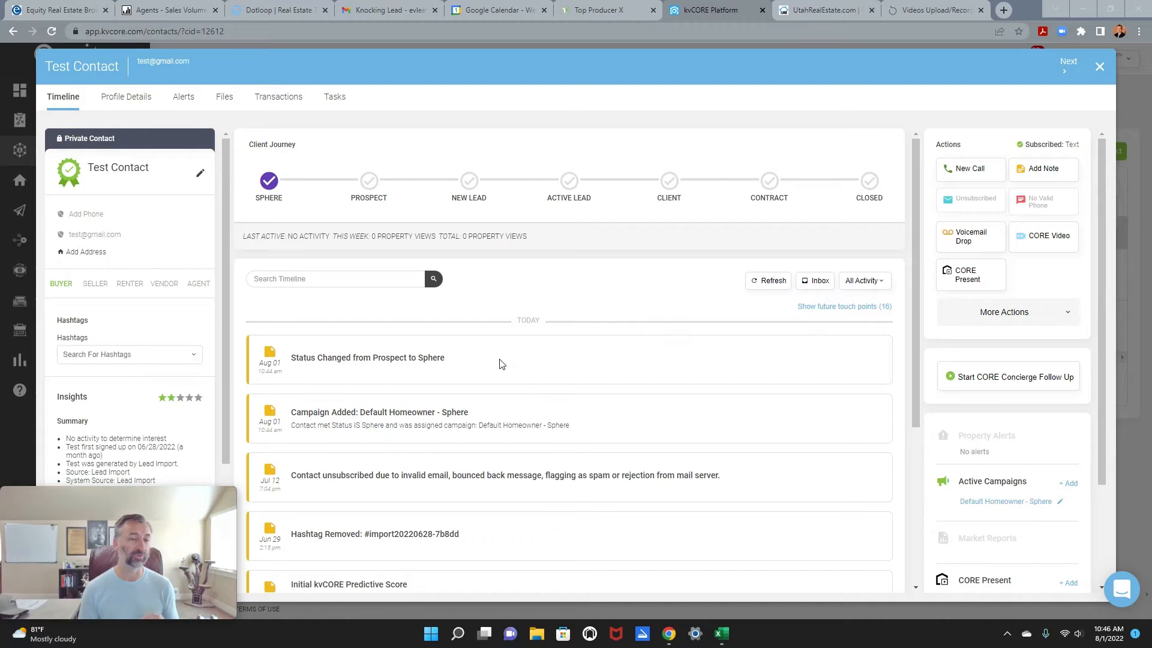
mouse_move(494, 342)
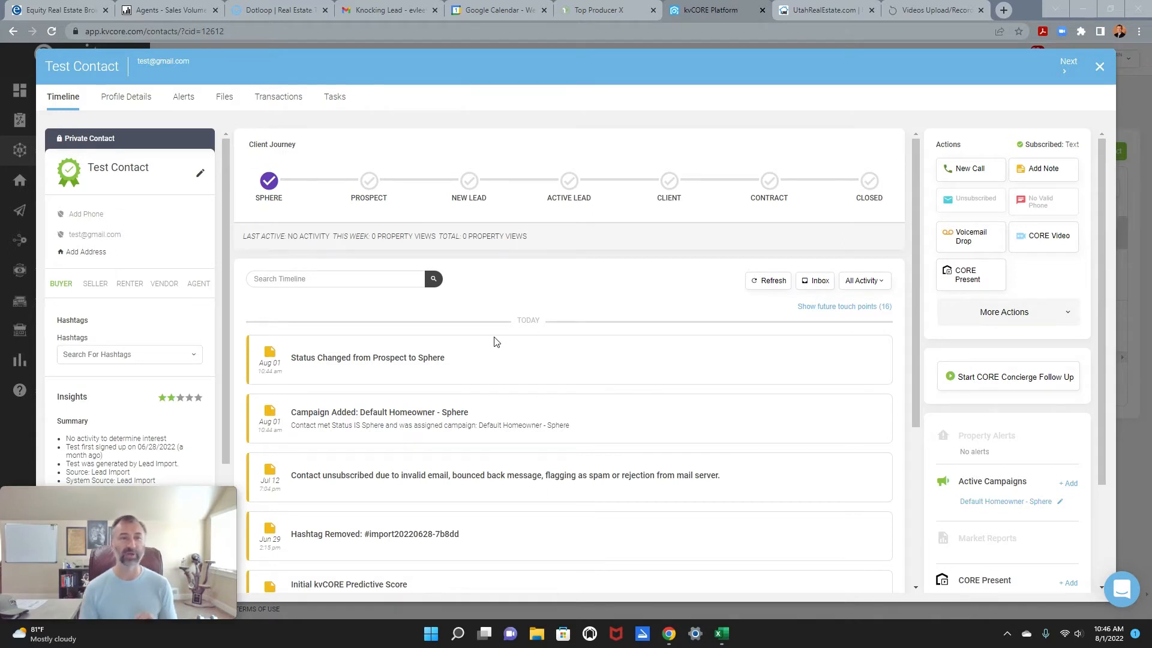
mouse_move(131, 179)
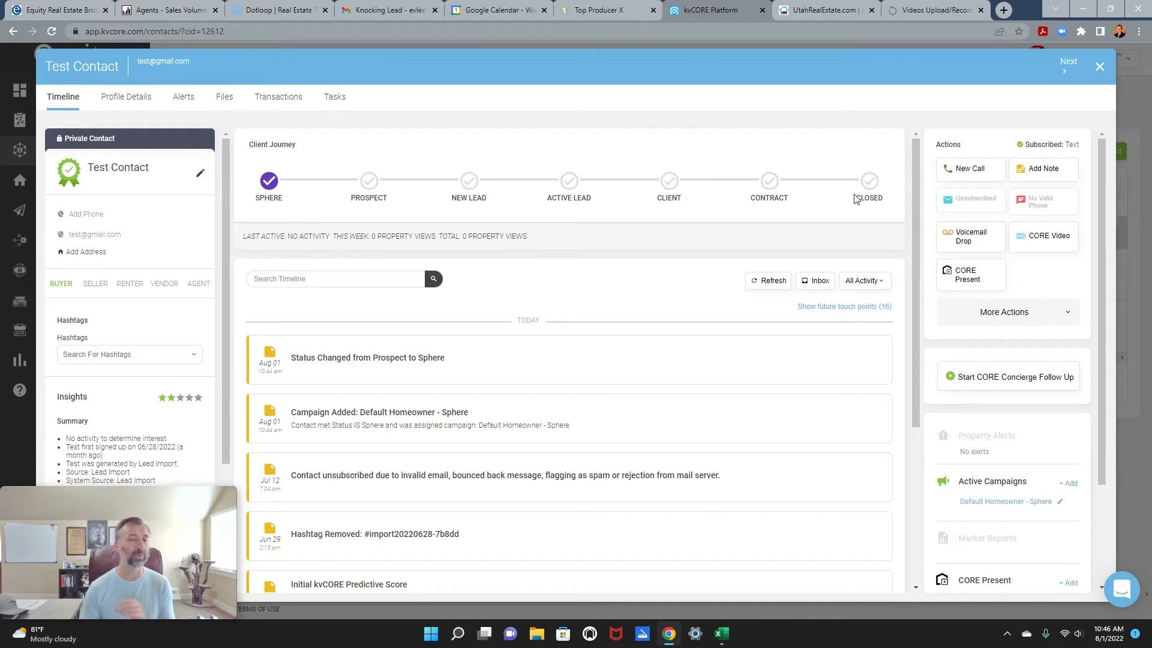
mouse_move(494, 251)
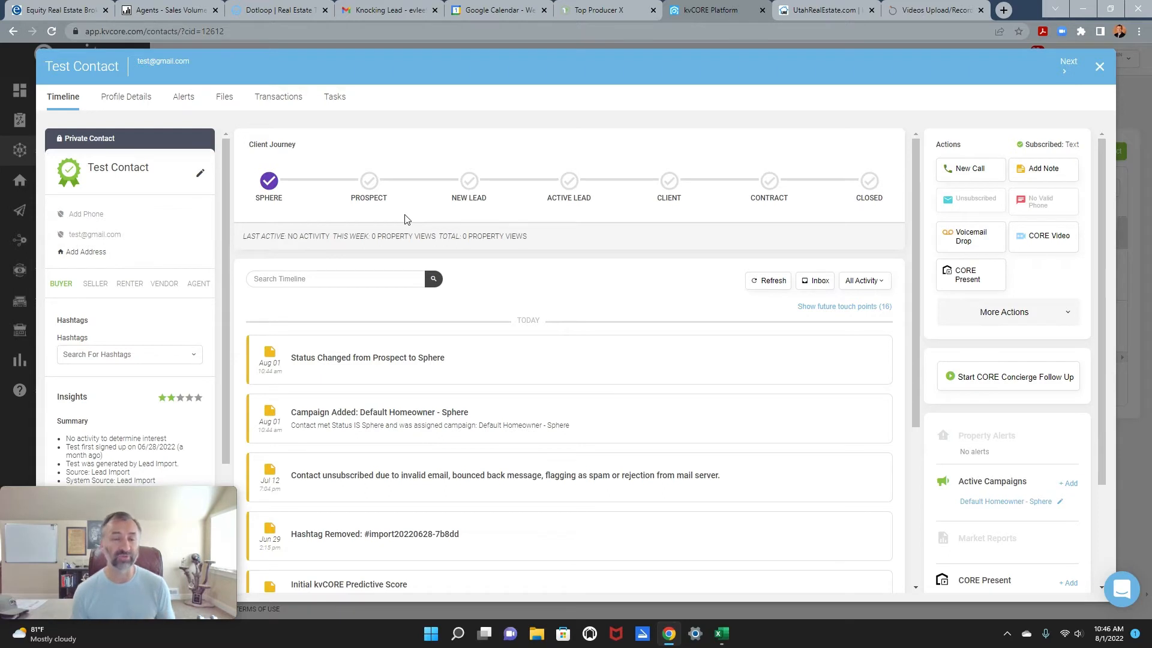
mouse_move(369, 222)
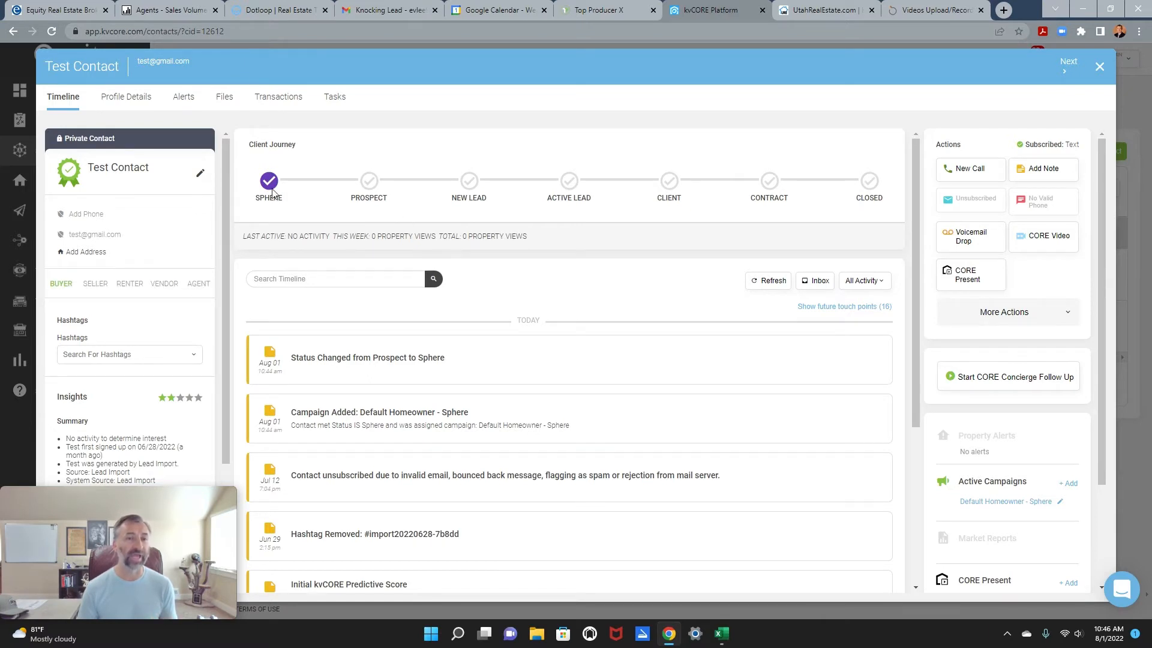
mouse_move(340, 196)
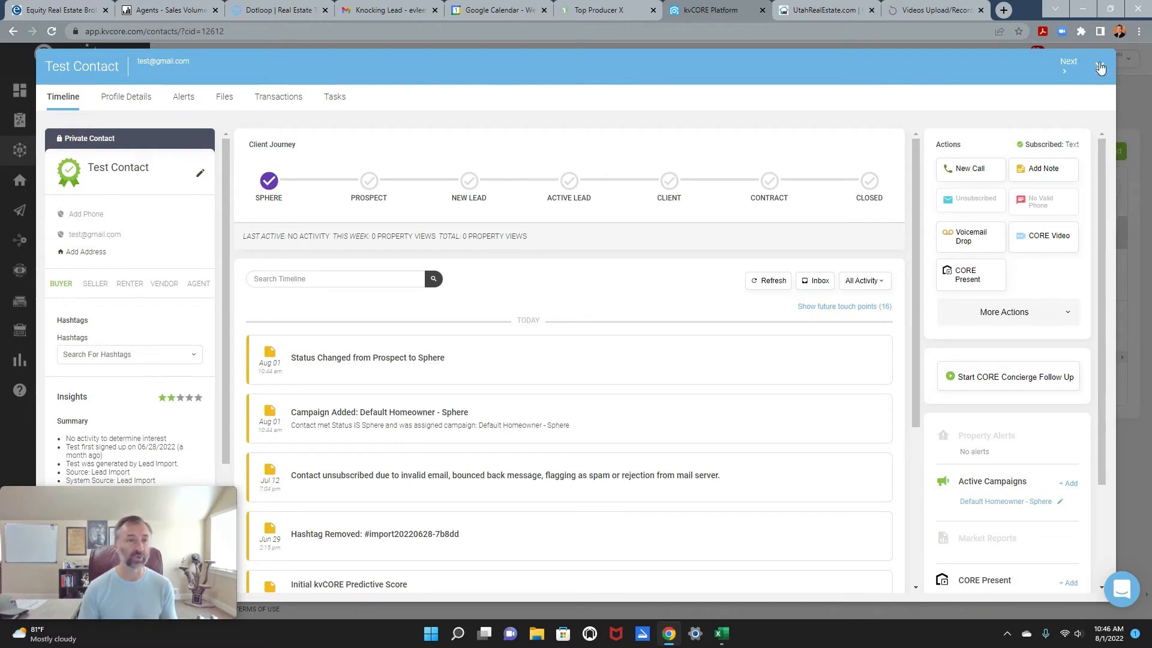
Step: Close the Test Contact record and browse Marketing > Smart Campaigns, including Default Homeowner - Sphere
click(1100, 66)
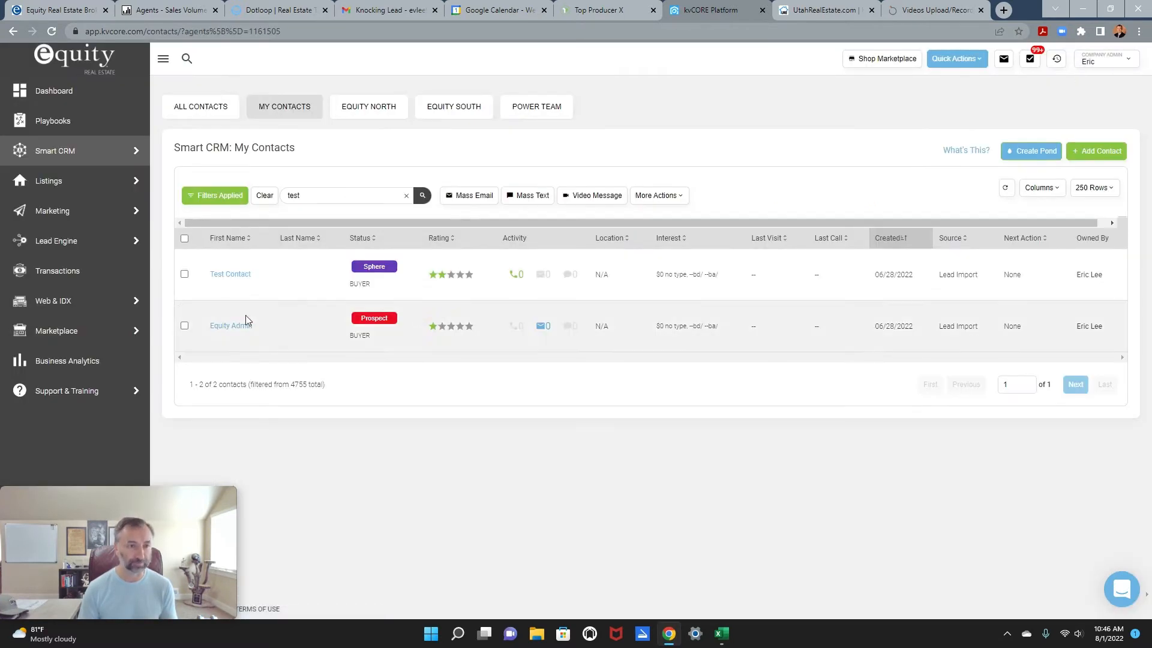
click(52, 210)
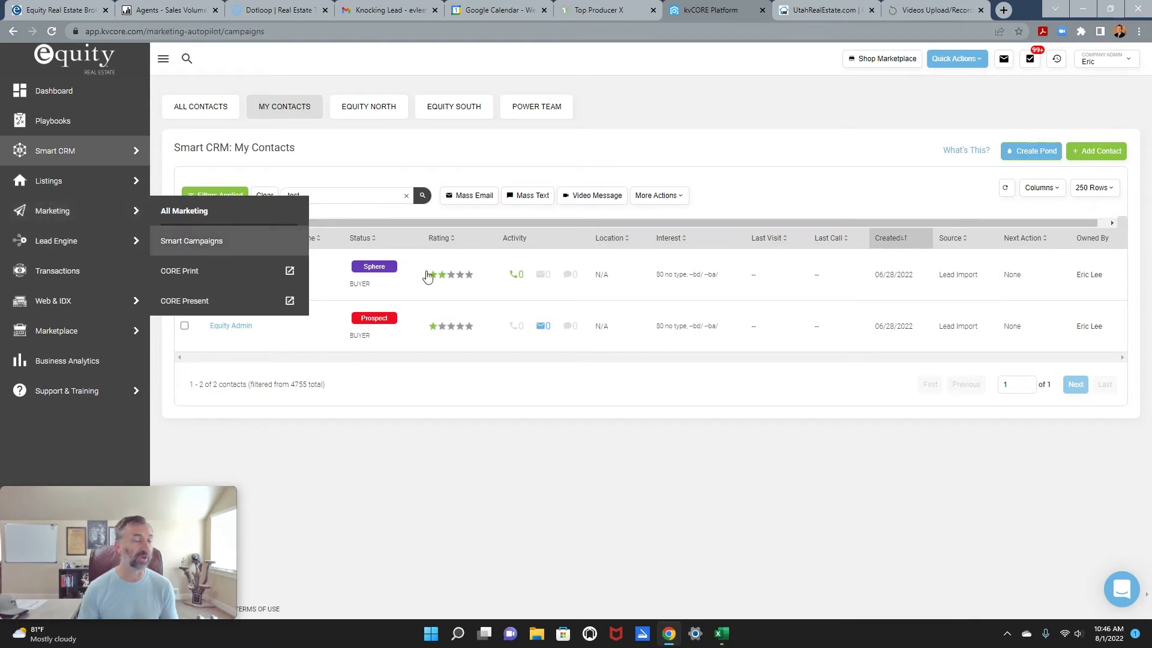
click(191, 240)
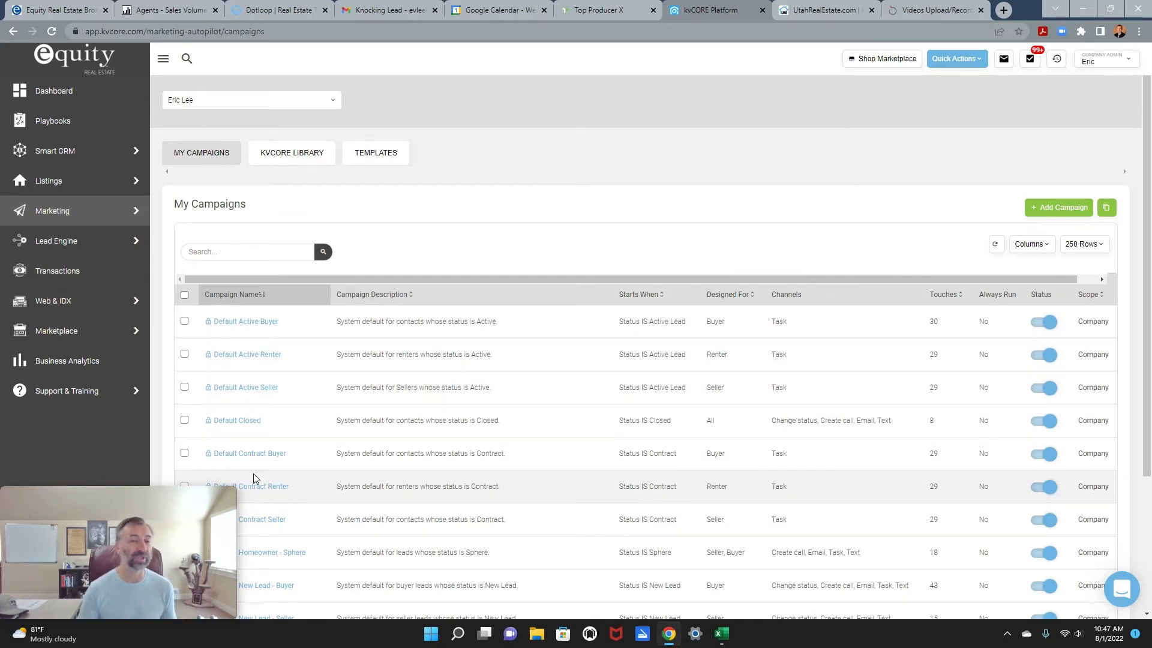
scroll(down, 3)
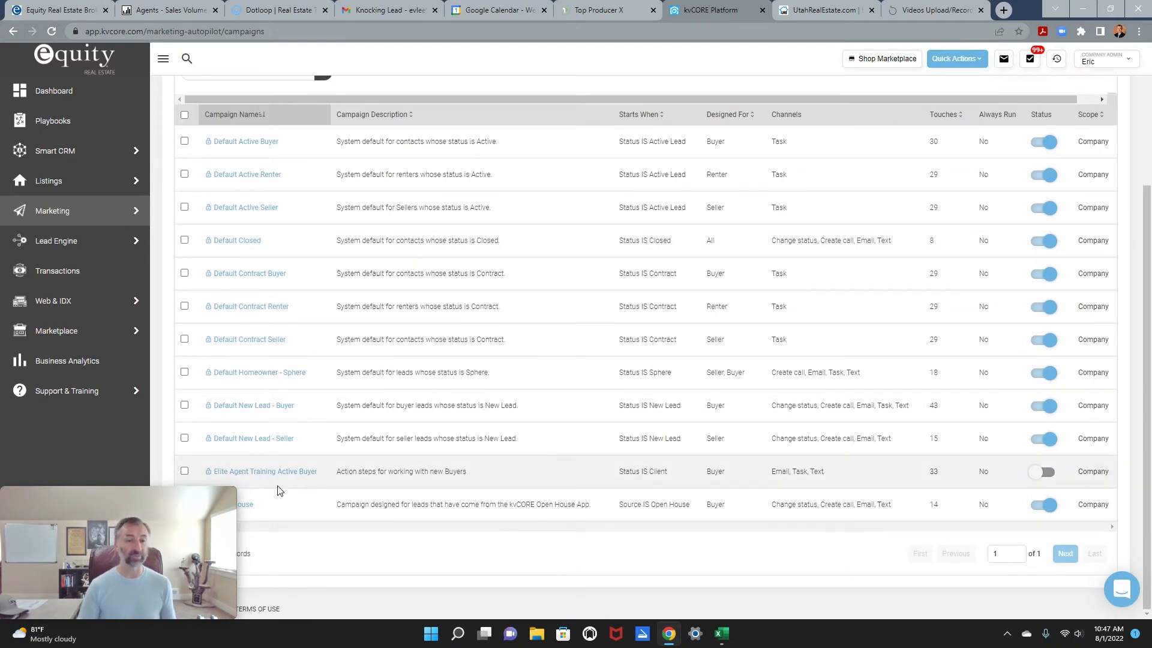
click(262, 471)
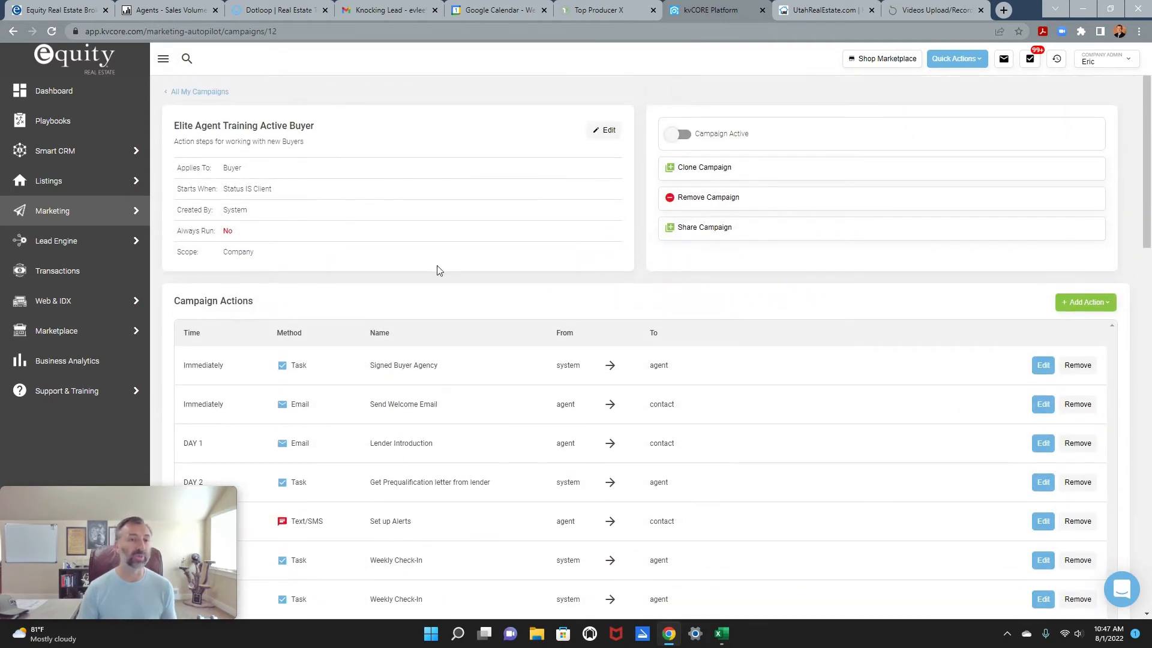
mouse_move(265, 173)
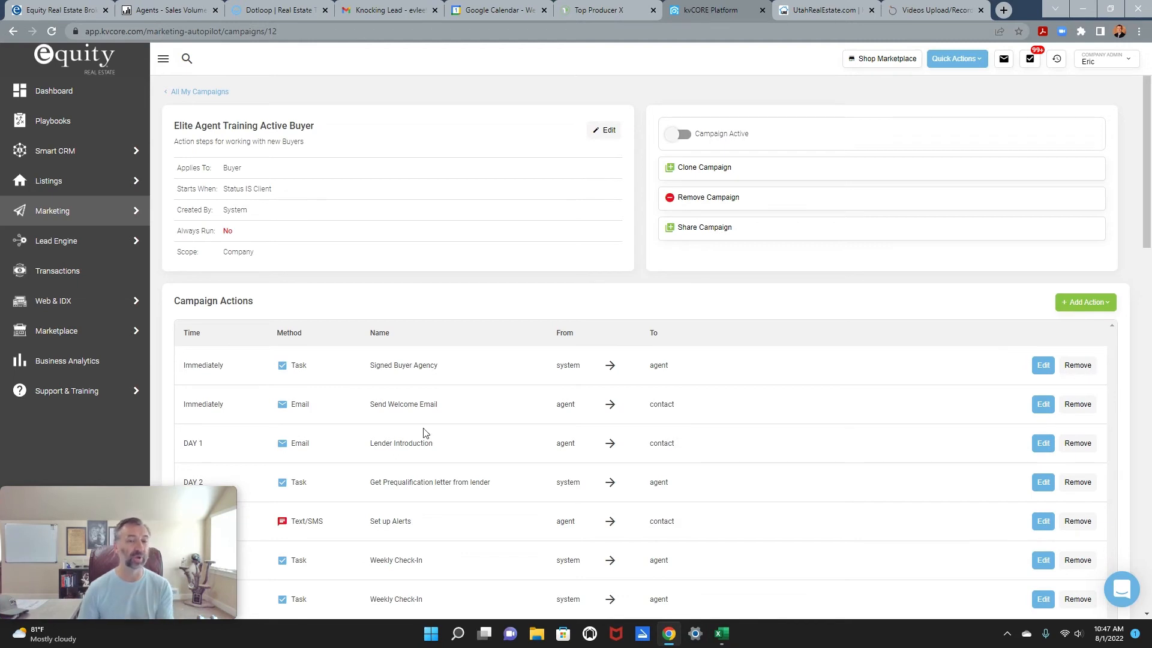
mouse_move(407, 380)
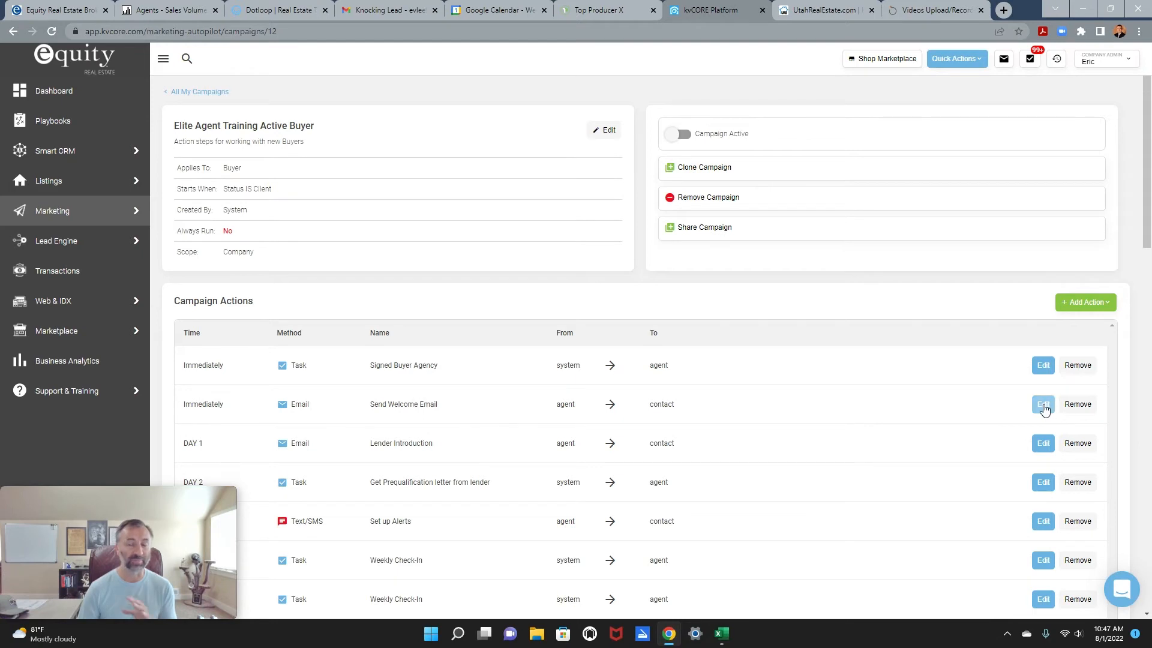
mouse_move(771, 422)
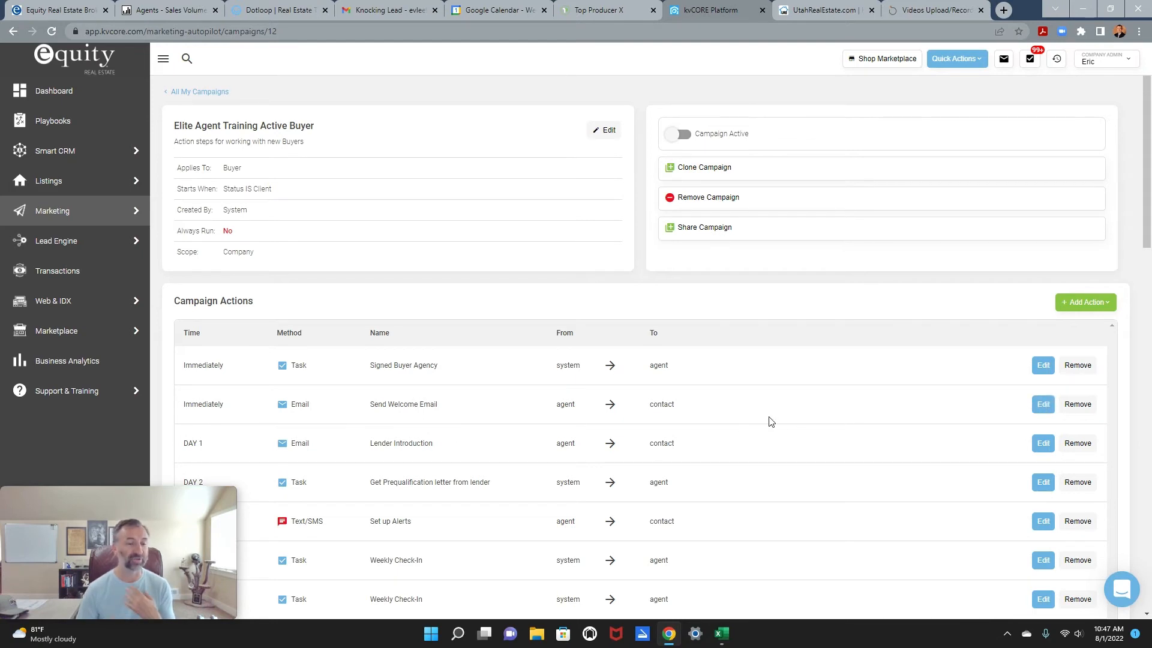
mouse_move(437, 414)
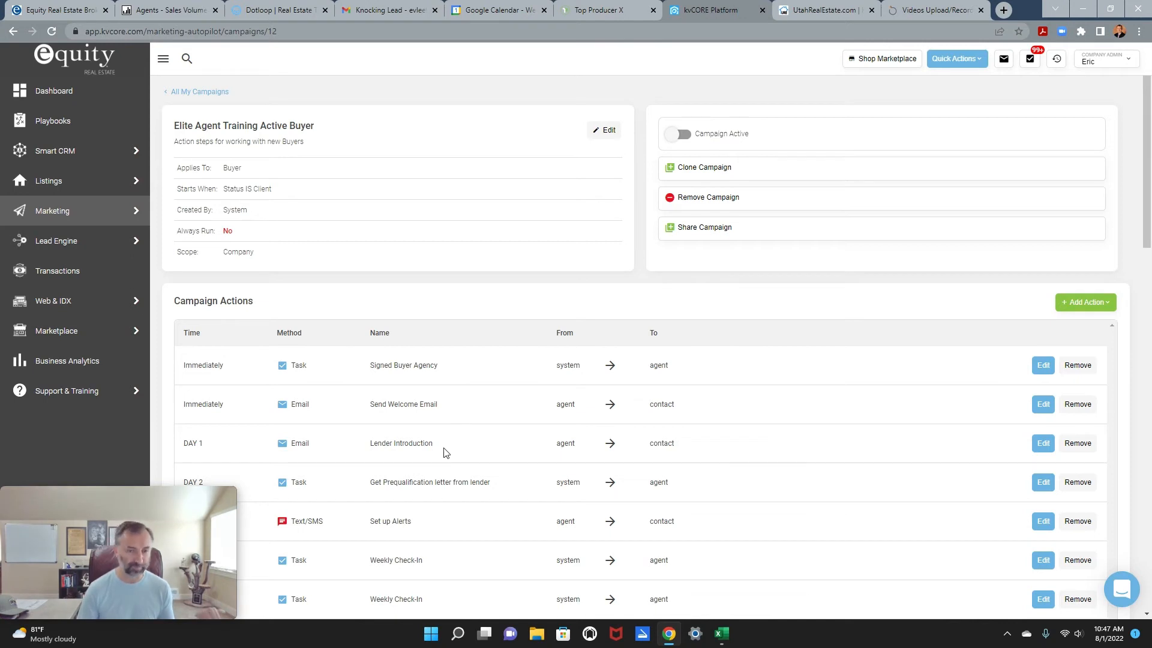
mouse_move(398, 445)
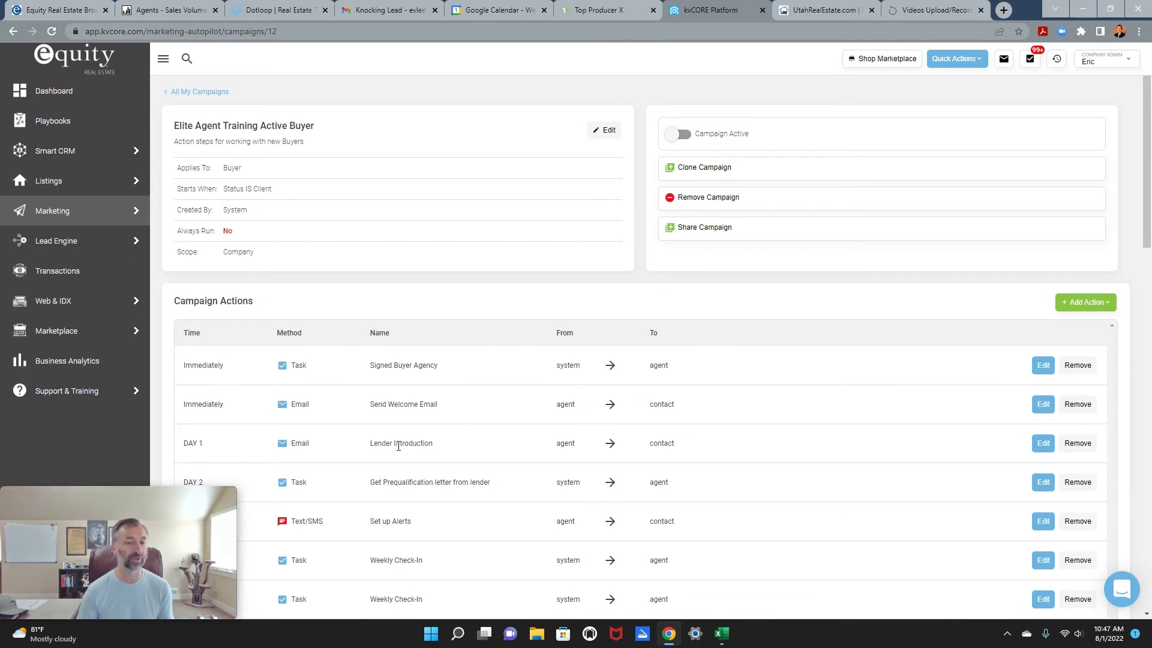
scroll(down, 3)
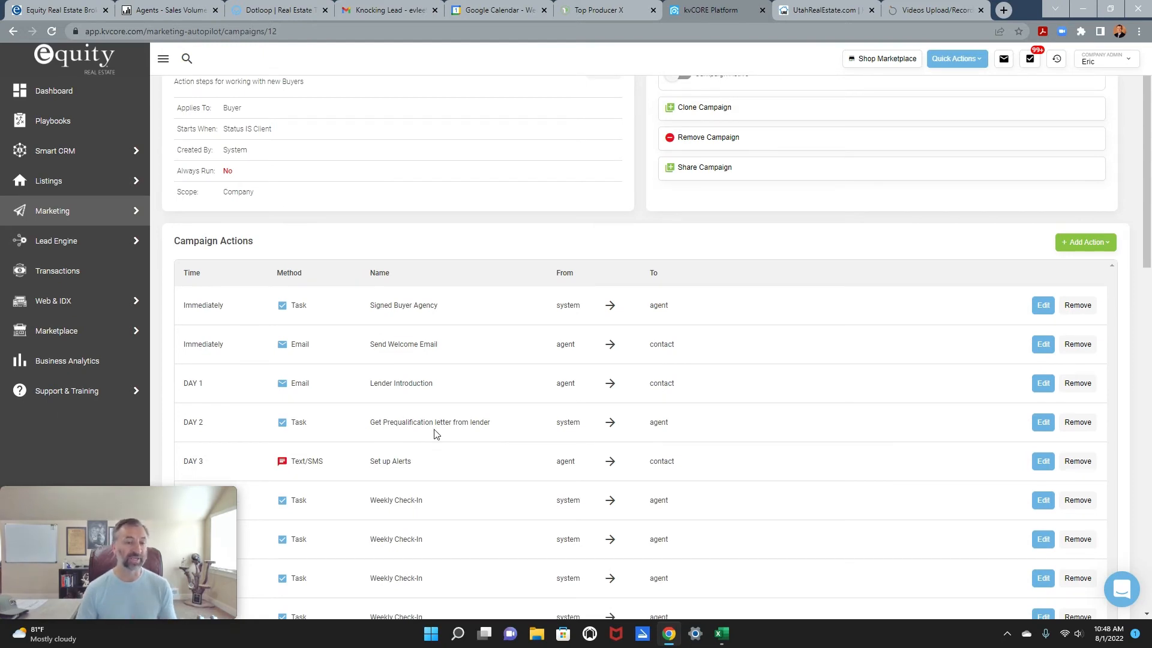
mouse_move(452, 446)
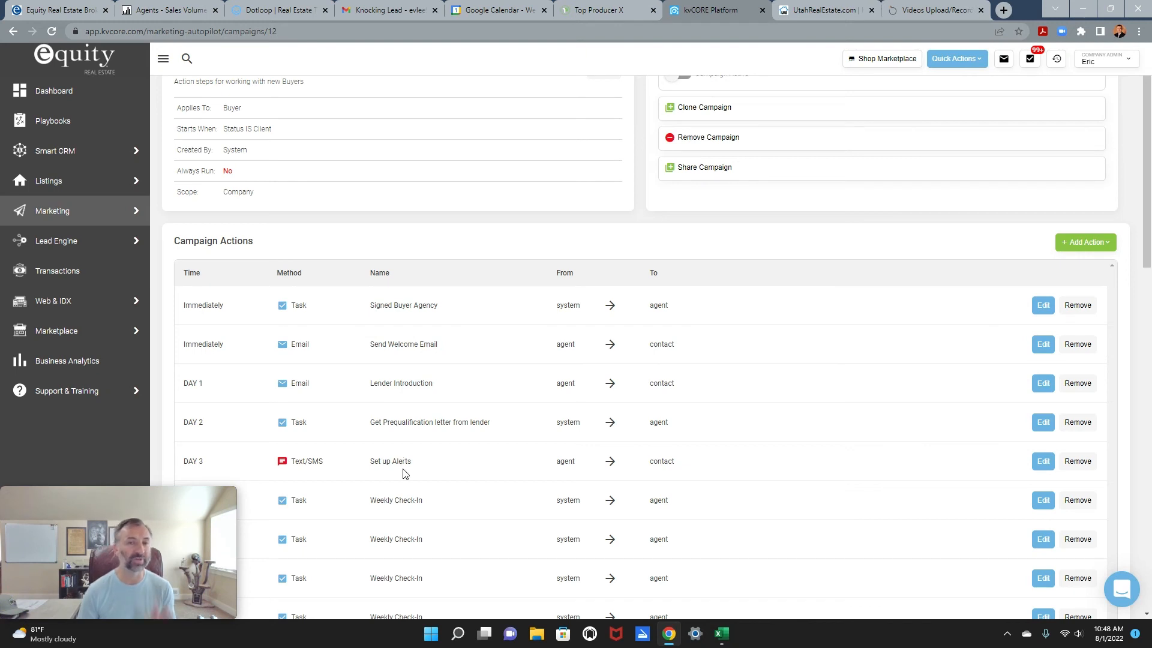
mouse_move(396, 396)
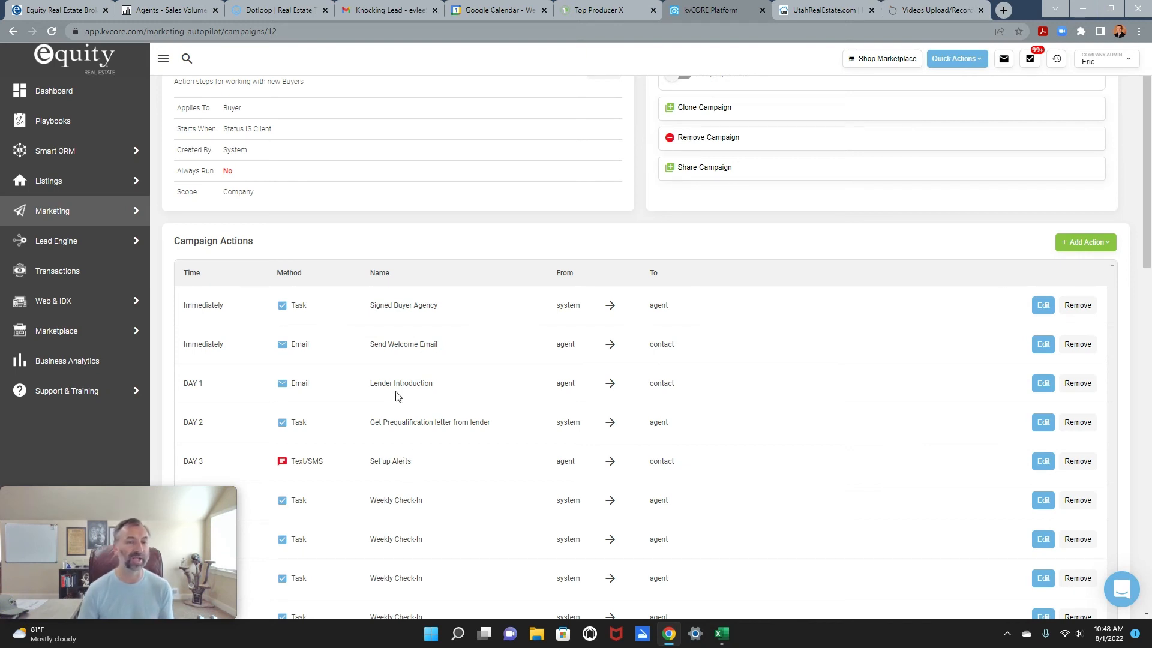
mouse_move(445, 356)
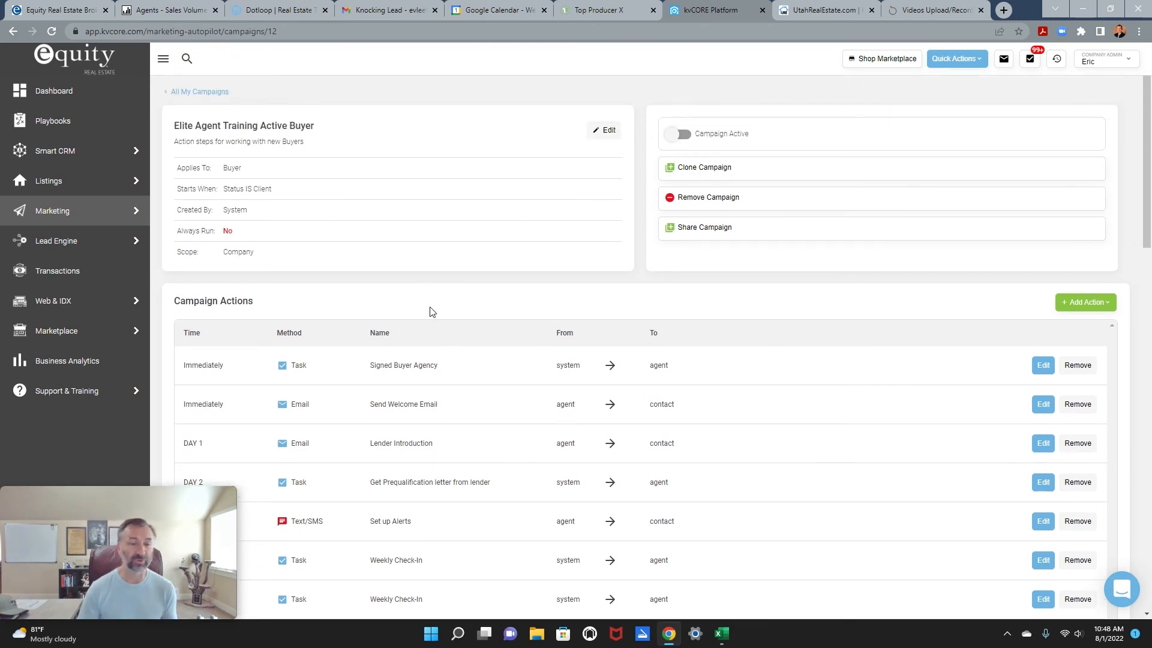
mouse_move(580, 327)
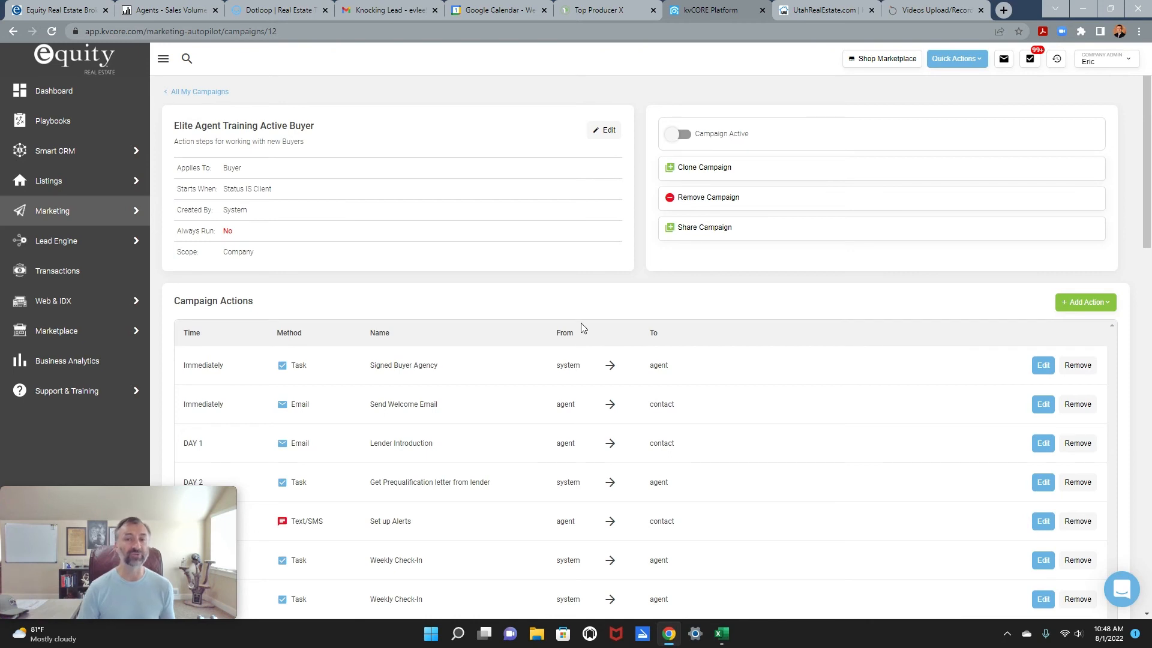
mouse_move(507, 490)
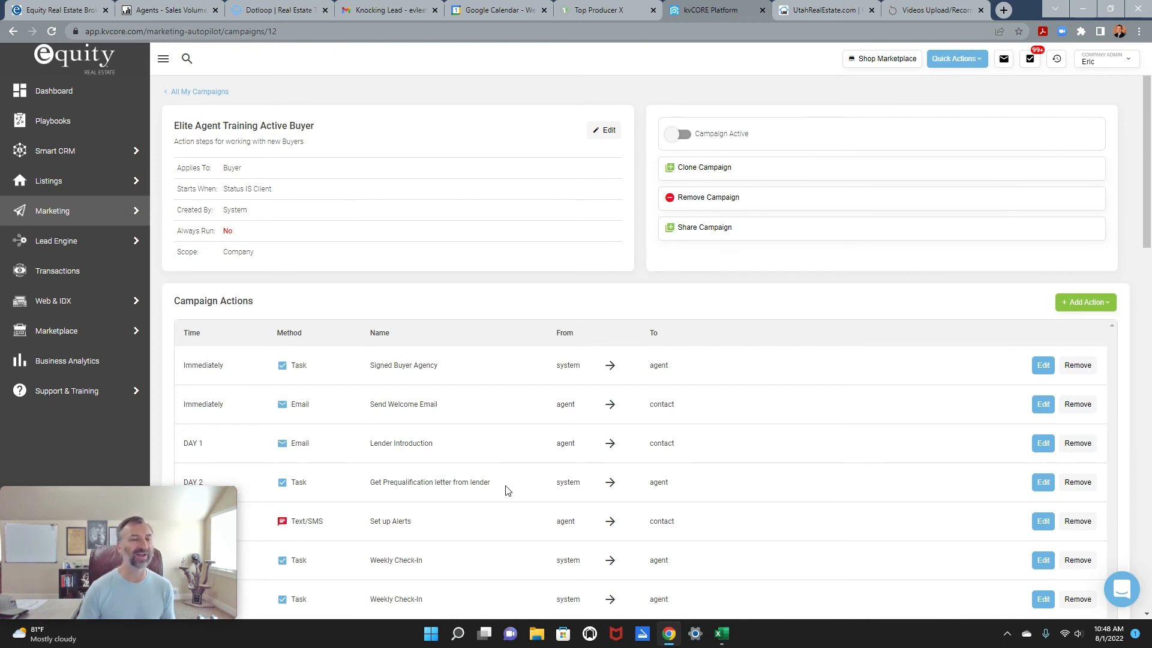
mouse_move(478, 440)
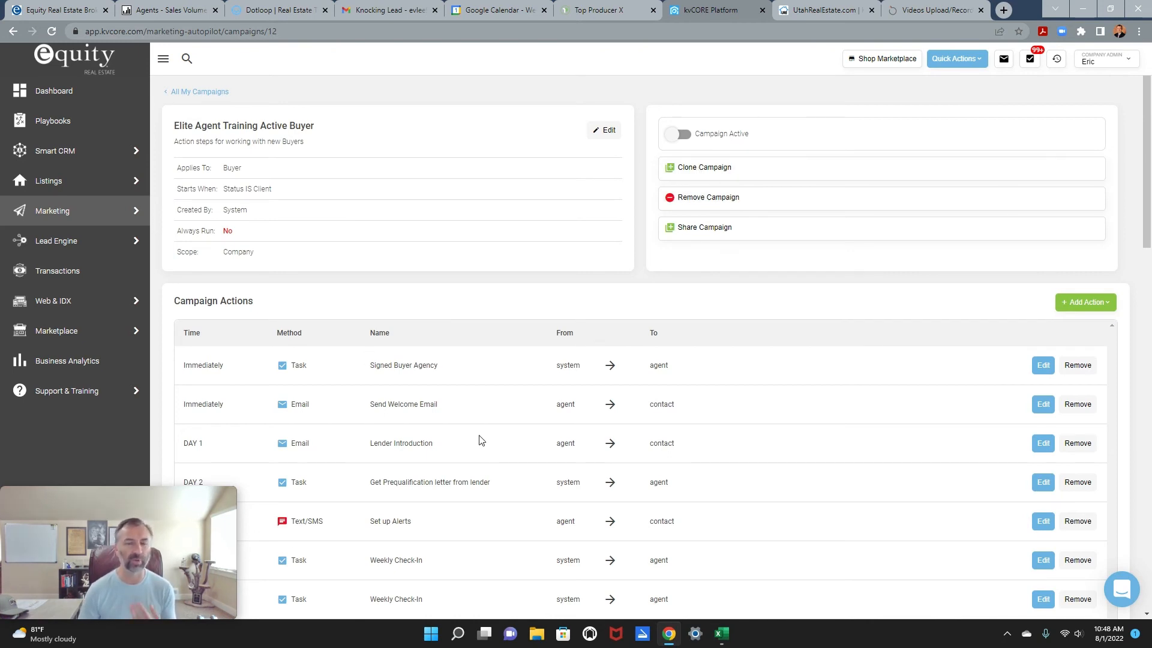
mouse_move(703, 167)
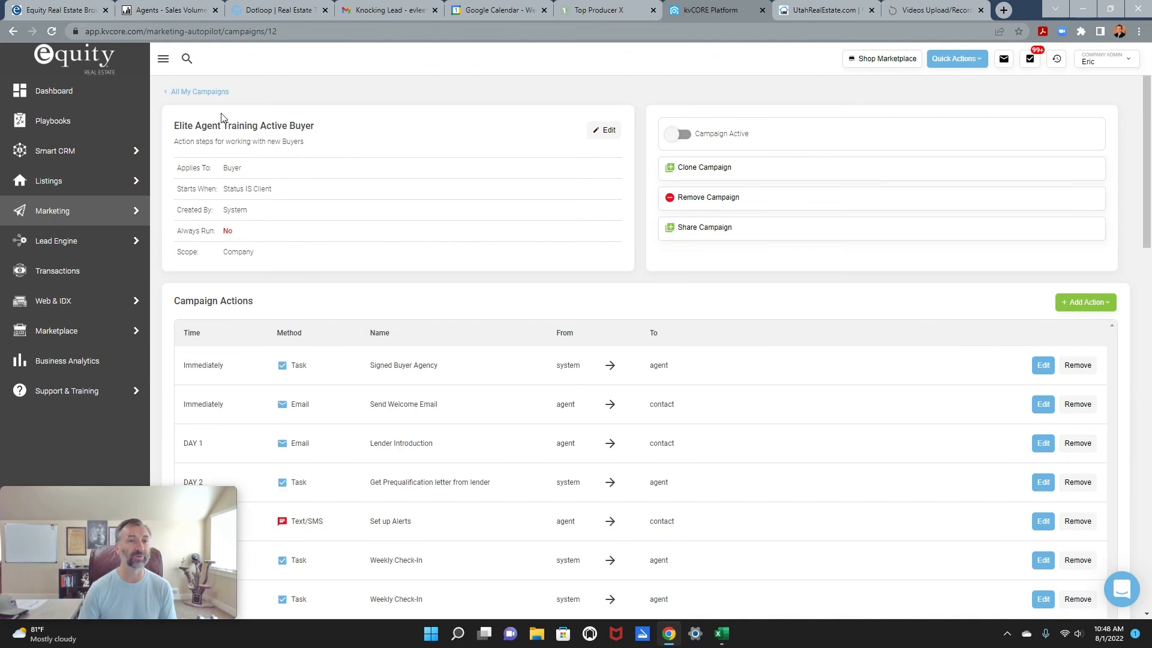
mouse_move(524, 409)
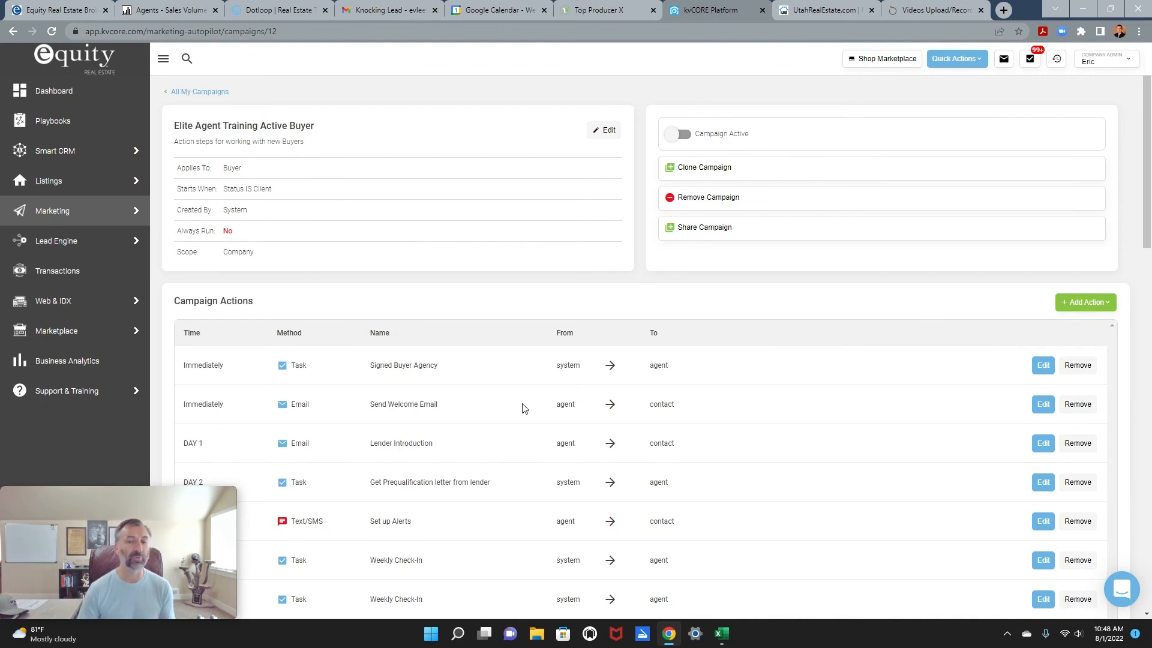
mouse_move(200, 190)
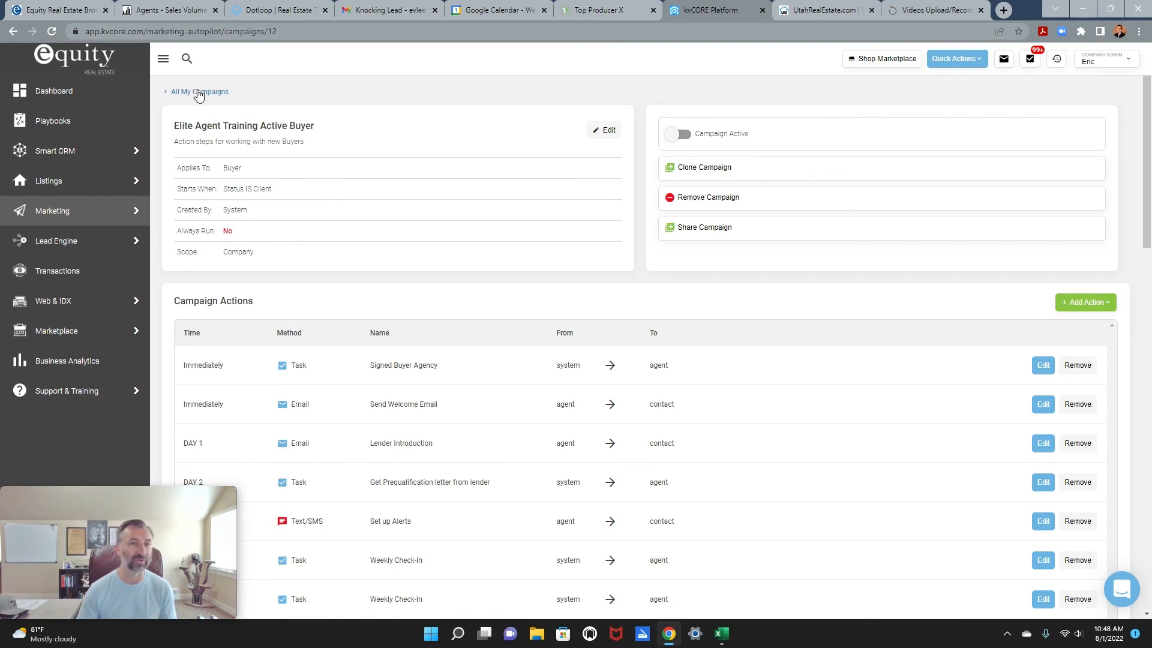
click(199, 91)
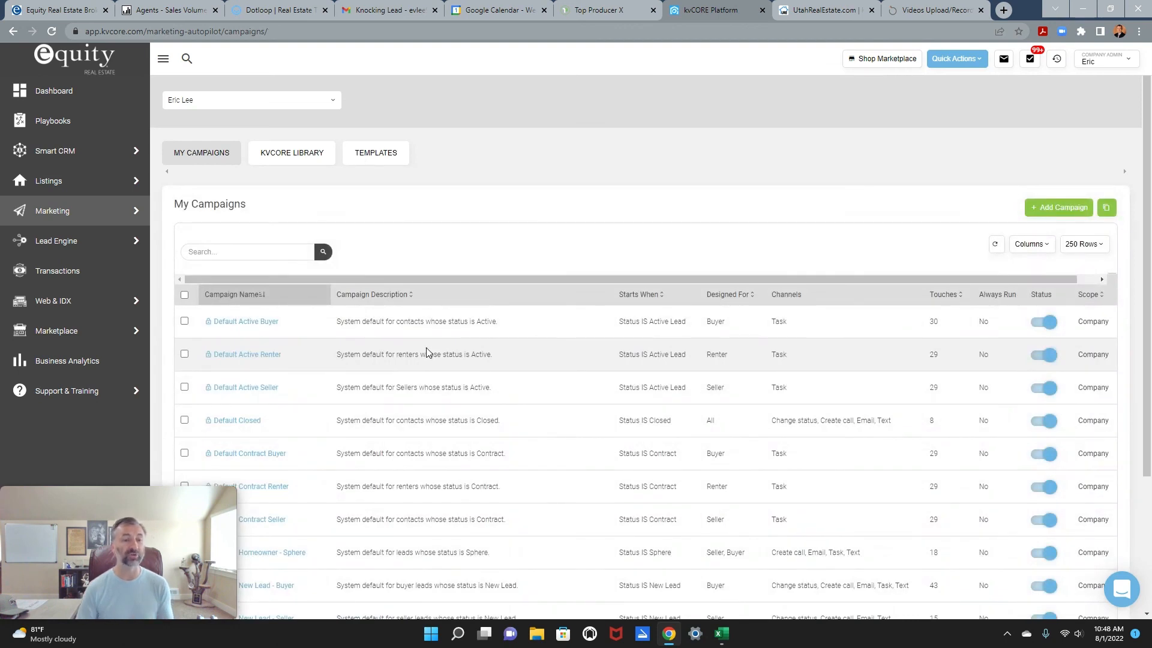